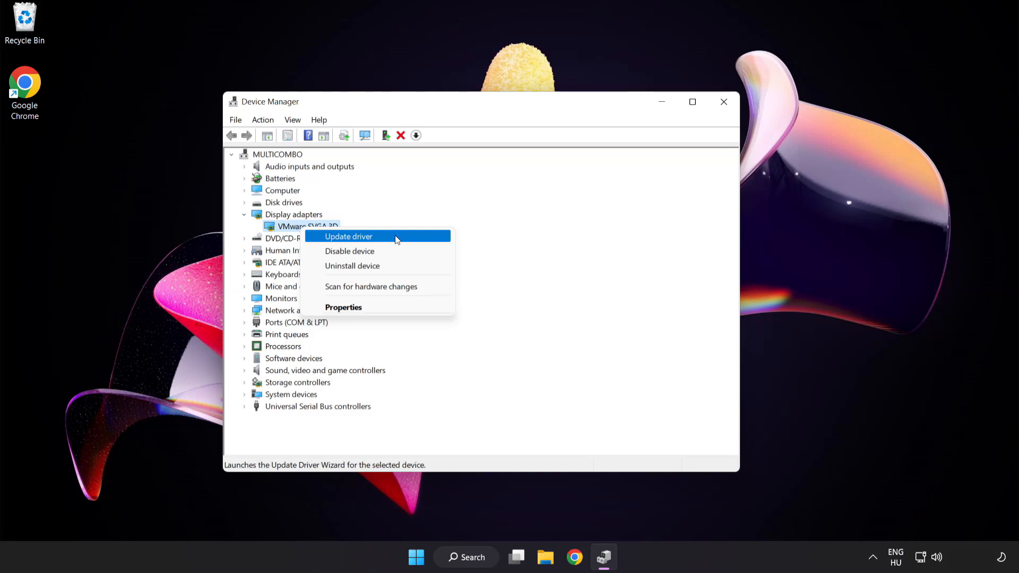
Start the driver update for the VMware SVGA 3D display adapter
left_click(653, 449)
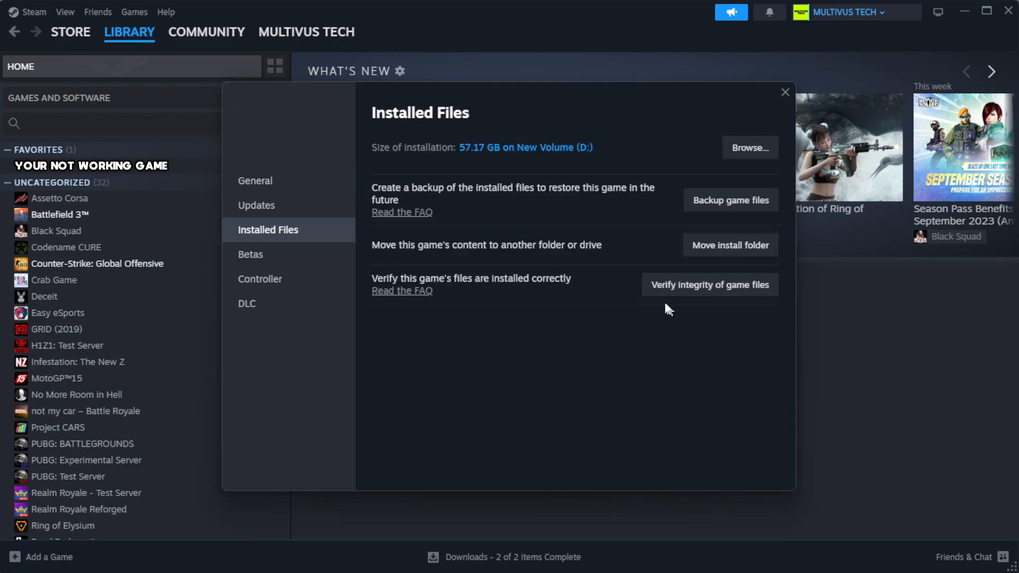
Verify the integrity of the game's installed files in Steam
left_click(749, 148)
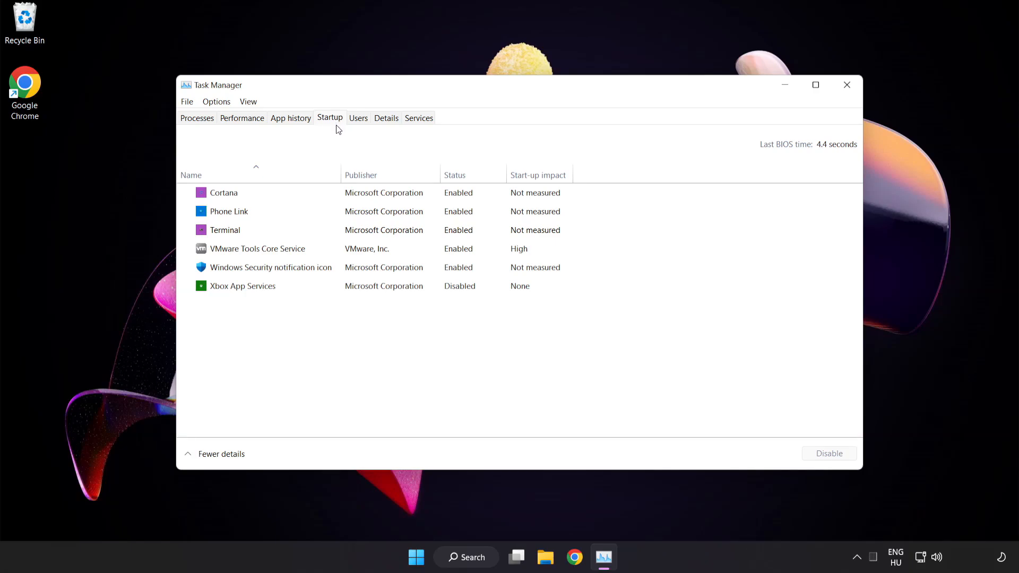
Show the startup apps list with status and impact in Task Manager
right_click(336, 187)
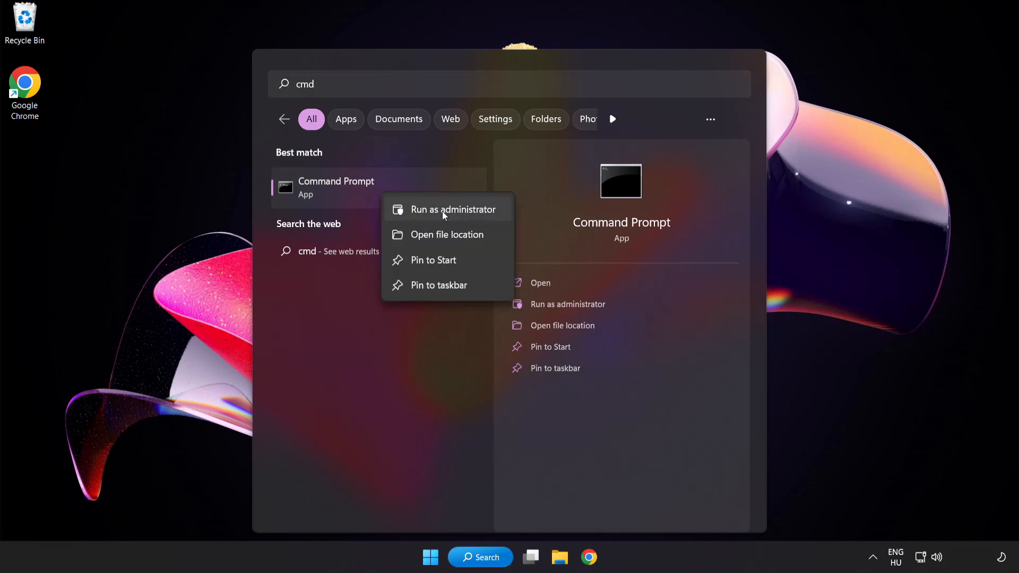
Launch Command Prompt as administrator to run sfc /scannow
left_click(452, 209)
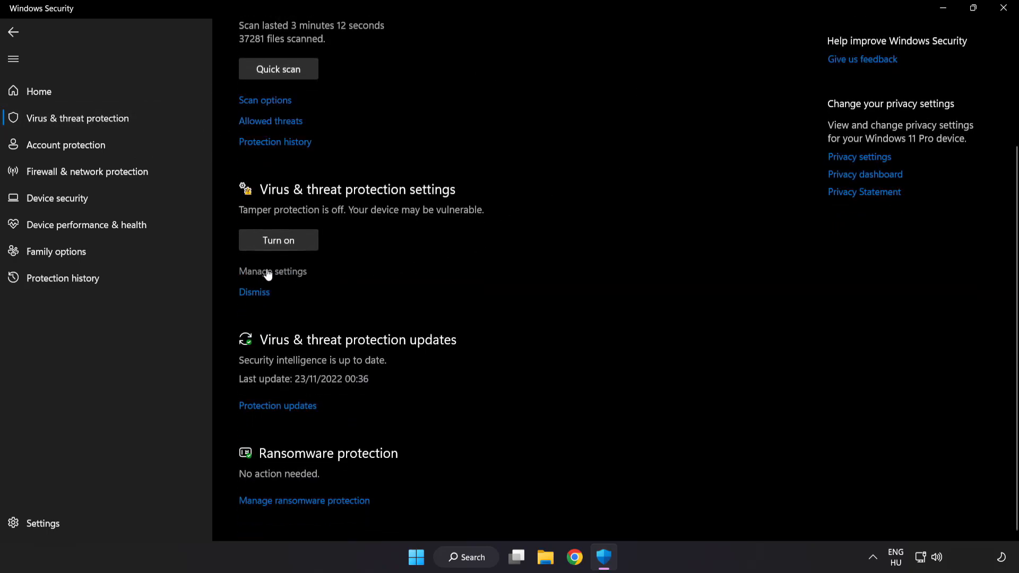
Open the Virus & threat protection settings to manage Defender exclusions
left_click(302, 154)
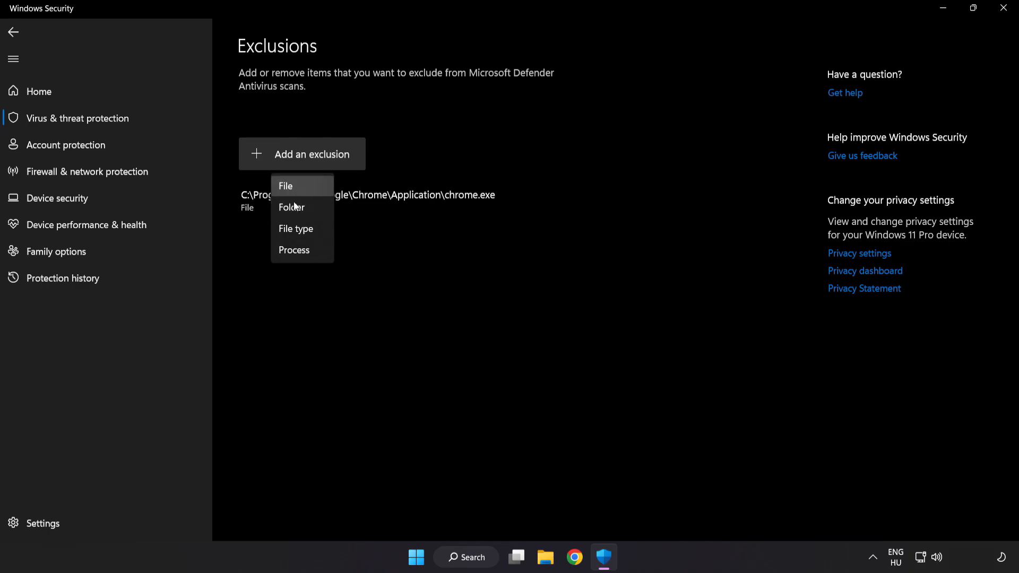
left_click(585, 421)
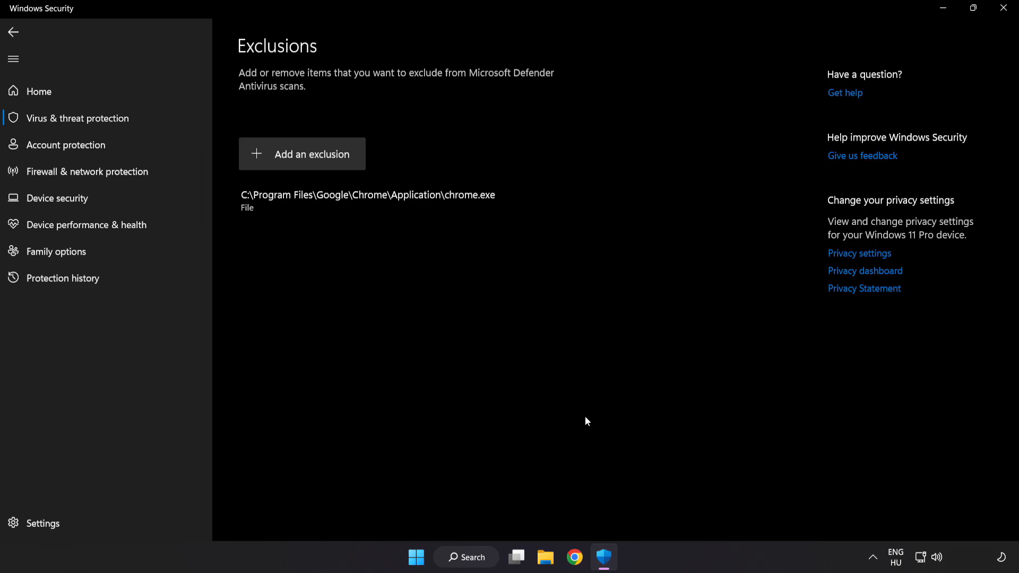